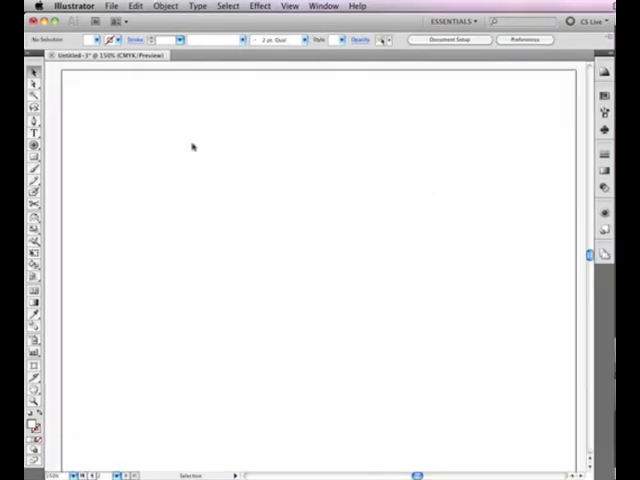
mouse_move(77, 135)
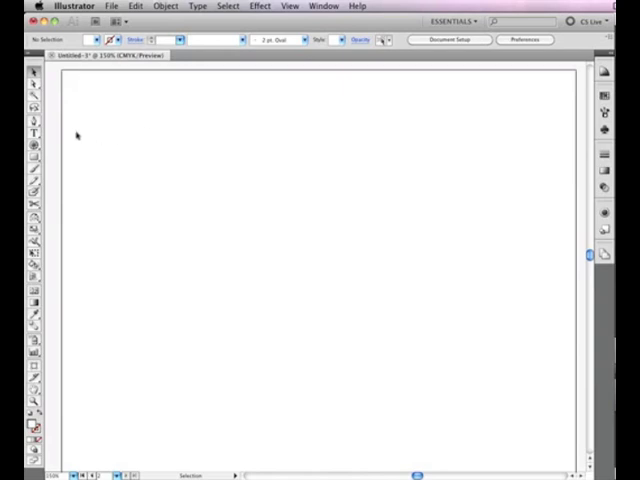
- Select the Pen tool from the Tools panel
click(33, 122)
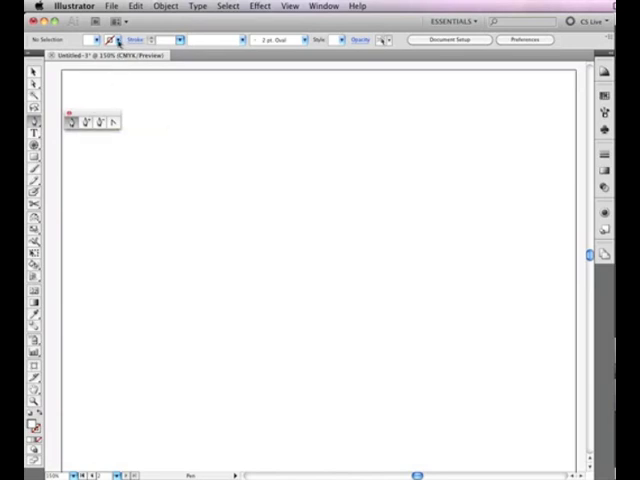
- Give new paths a black 1 pt stroke and no fill
click(96, 40)
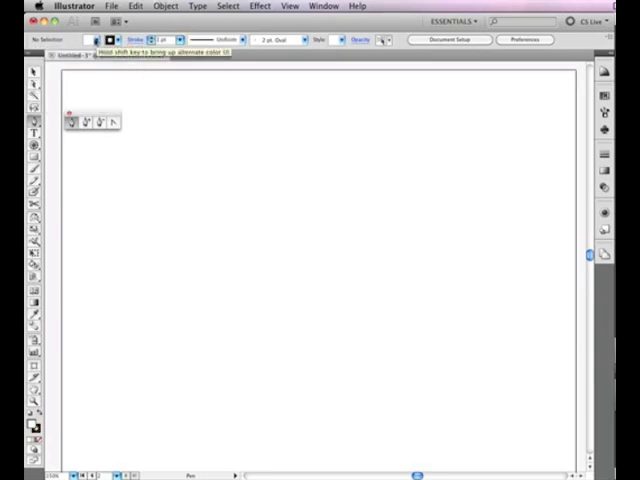
click(120, 40)
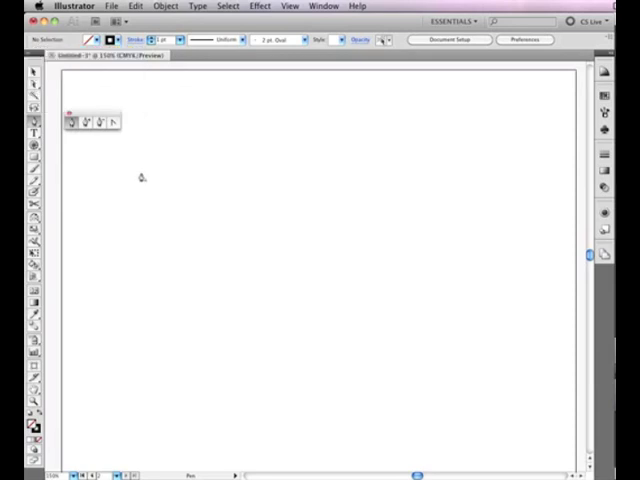
- Place the line's first anchor point in the upper left of the artboard
click(140, 175)
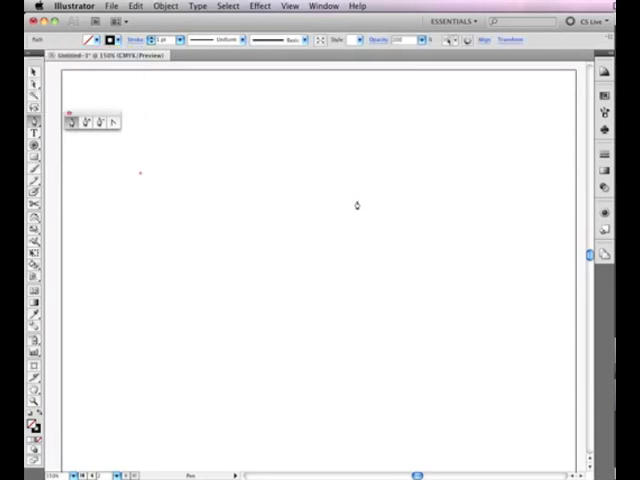
mouse_move(367, 192)
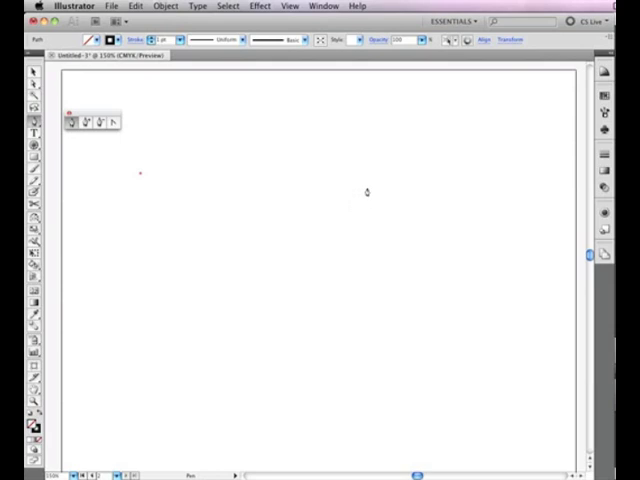
mouse_move(383, 189)
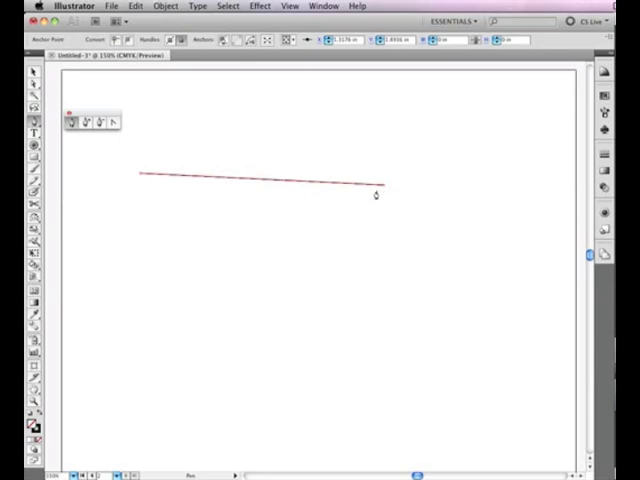
mouse_move(367, 196)
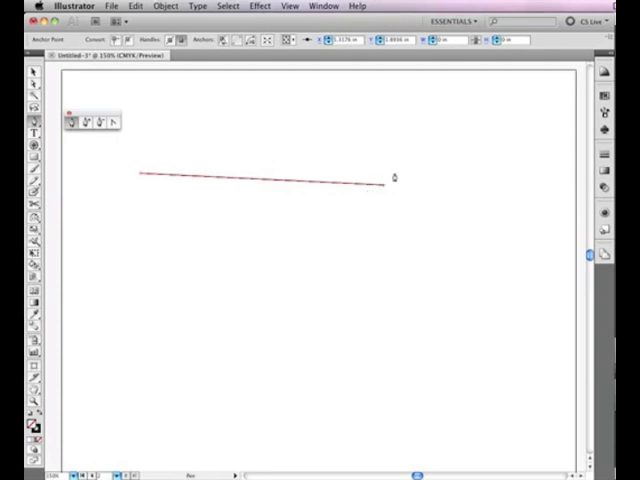
mouse_move(380, 183)
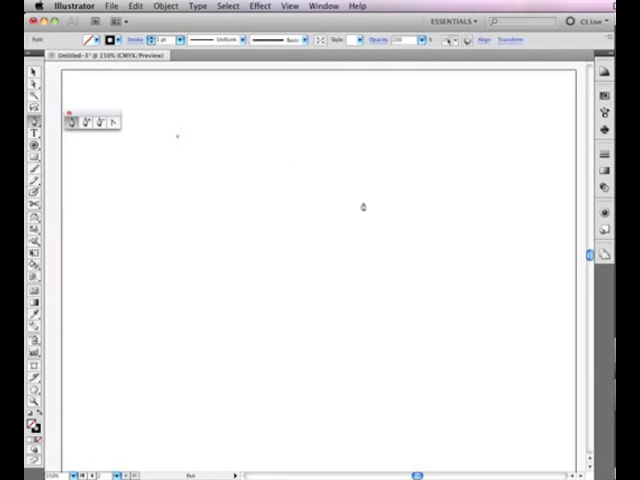
mouse_move(355, 203)
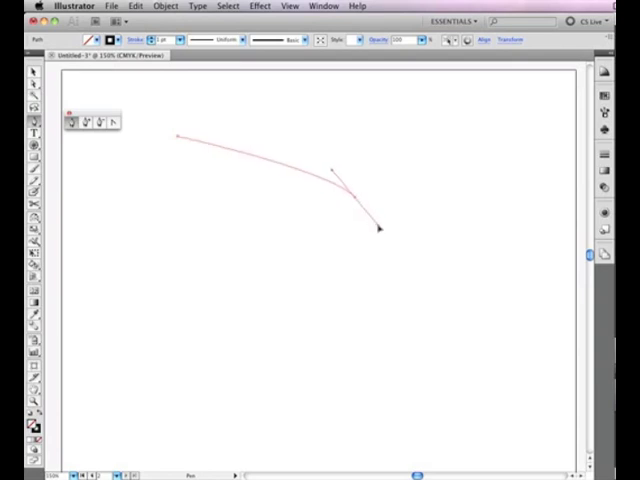
- Drag out a curved anchor's handles, lengthening and swinging them to bend the segment downward
drag(378, 230, 394, 255)
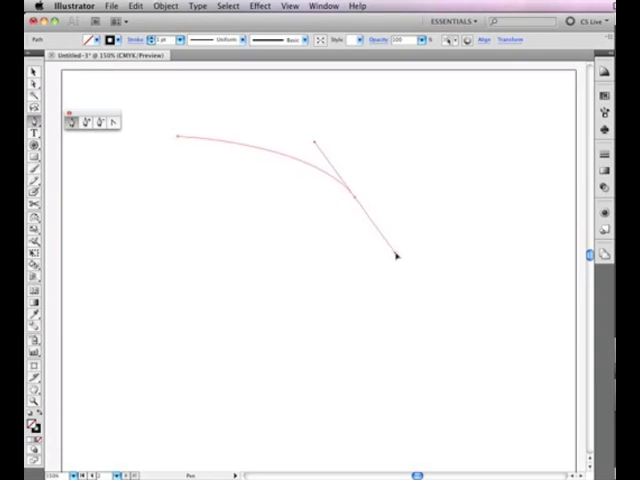
drag(396, 255, 393, 271)
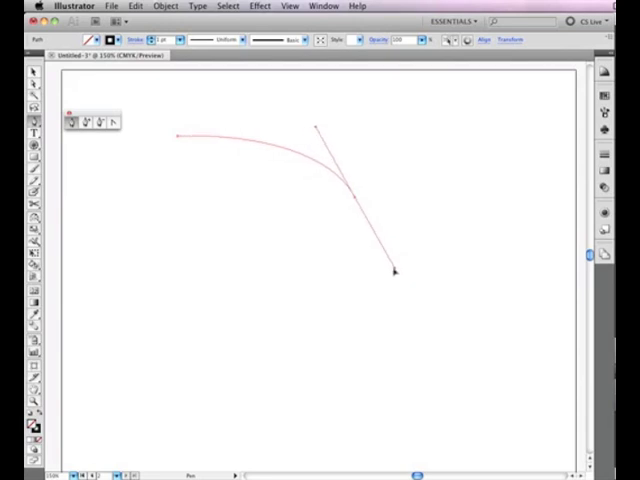
drag(393, 271, 356, 272)
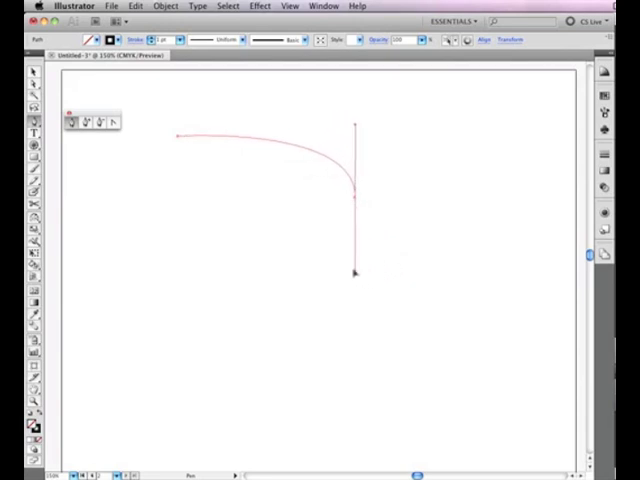